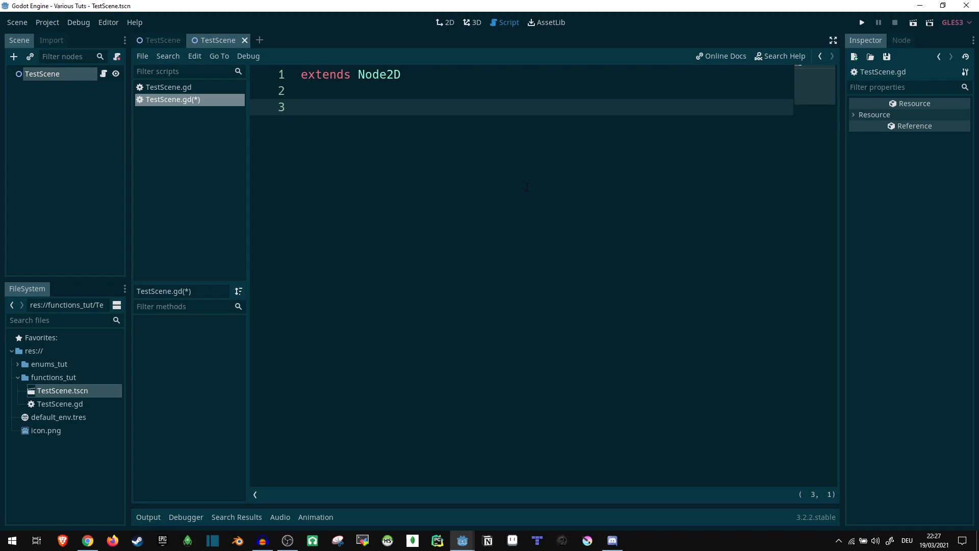
- Write func _ready(): pass and func _process(delta): pass below extends Node2D
click(302, 107)
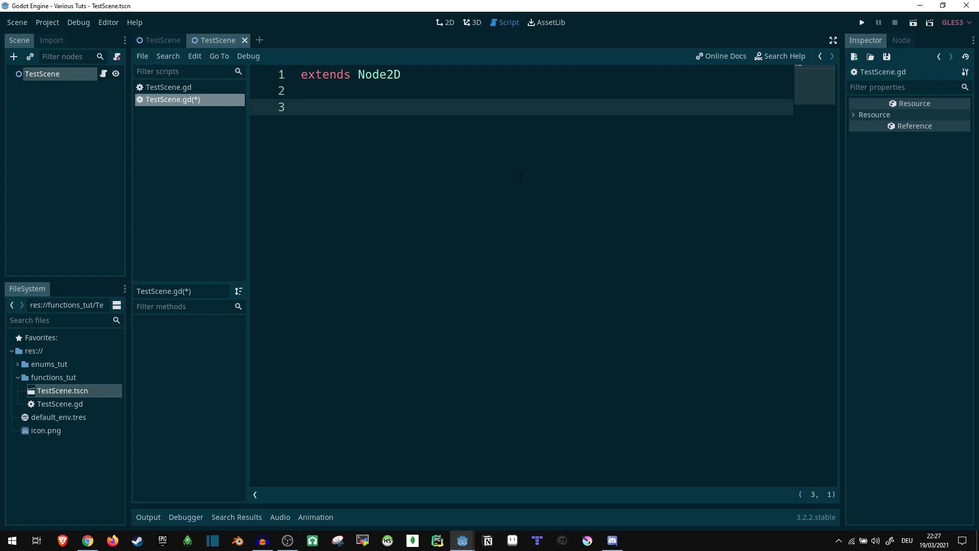
text(func _ready():)
text(func _process(delta):)
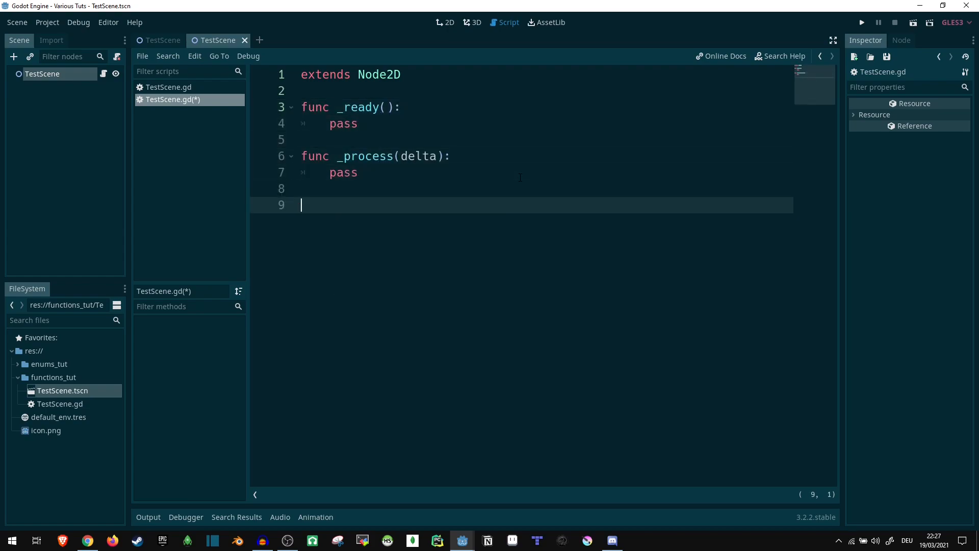
- Add func _physics_process(delta): pass and blank lines after _ready
text(func _physics_process(delta):)
text(pass)
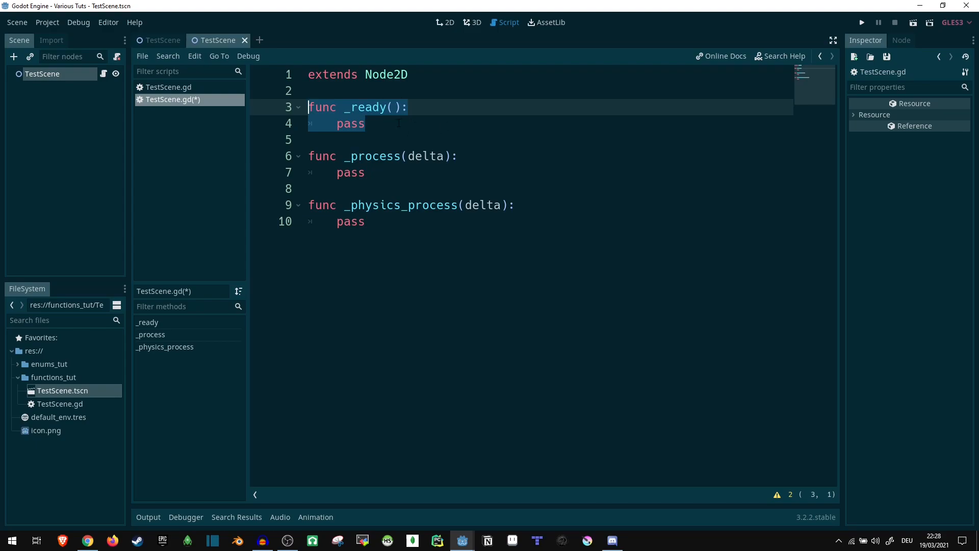
click(347, 123)
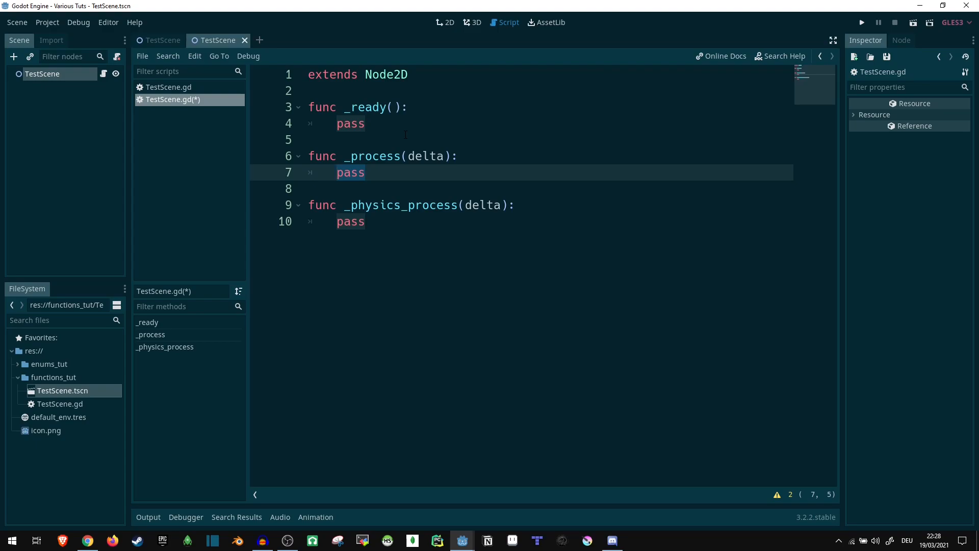
double_click(374, 205)
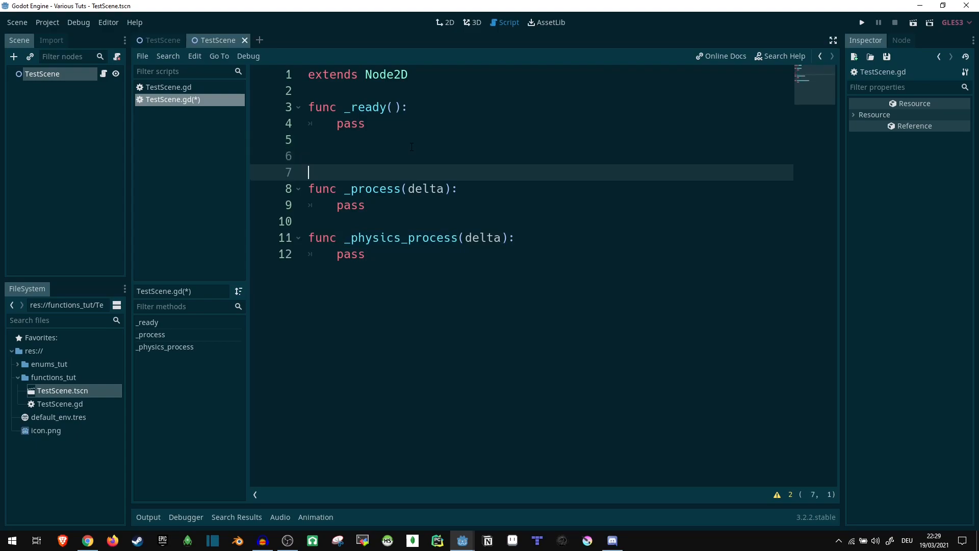
- Add a func _input(event): header between _ready and _process
text(func _input(event):)
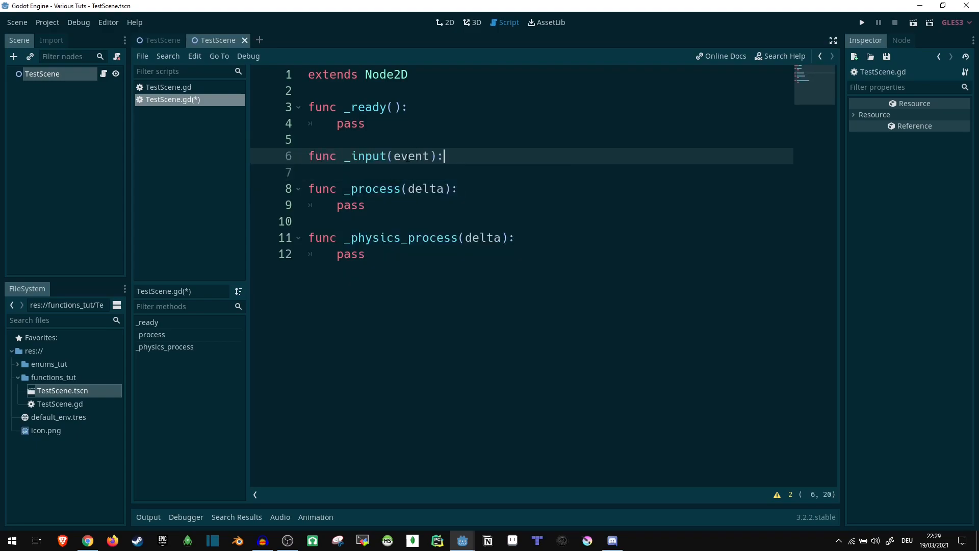
double_click(412, 156)
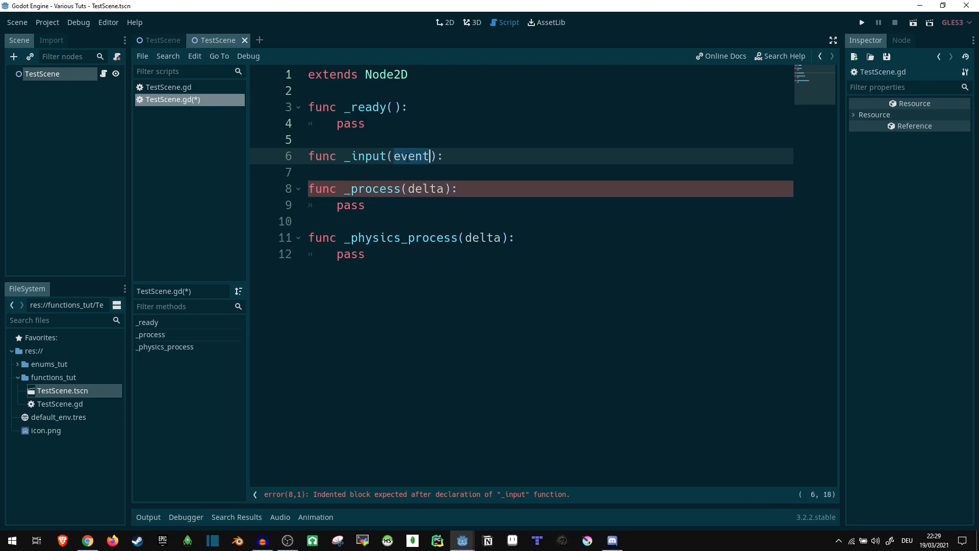
mouse_move(490, 184)
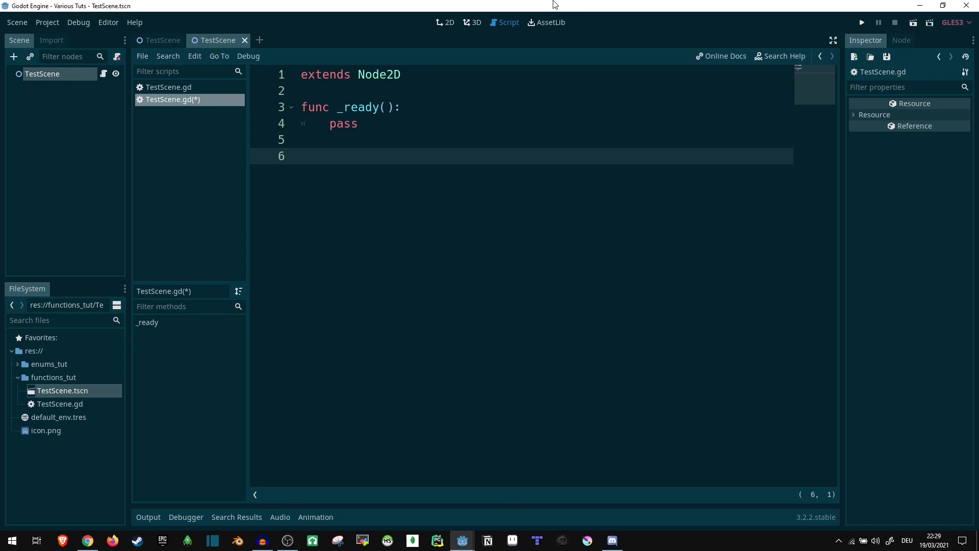
- Define func my_func(): that prints "Hello"
text(func my)
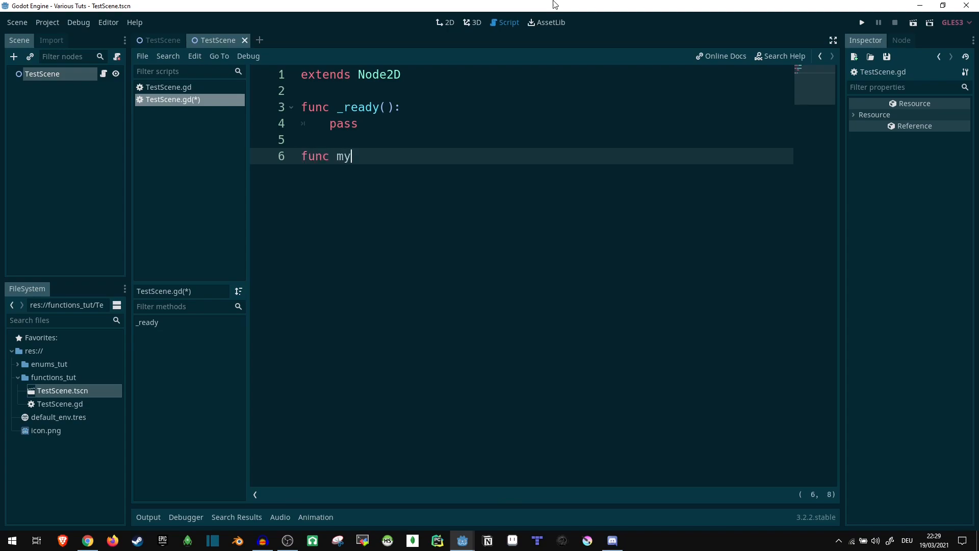
text(_func())
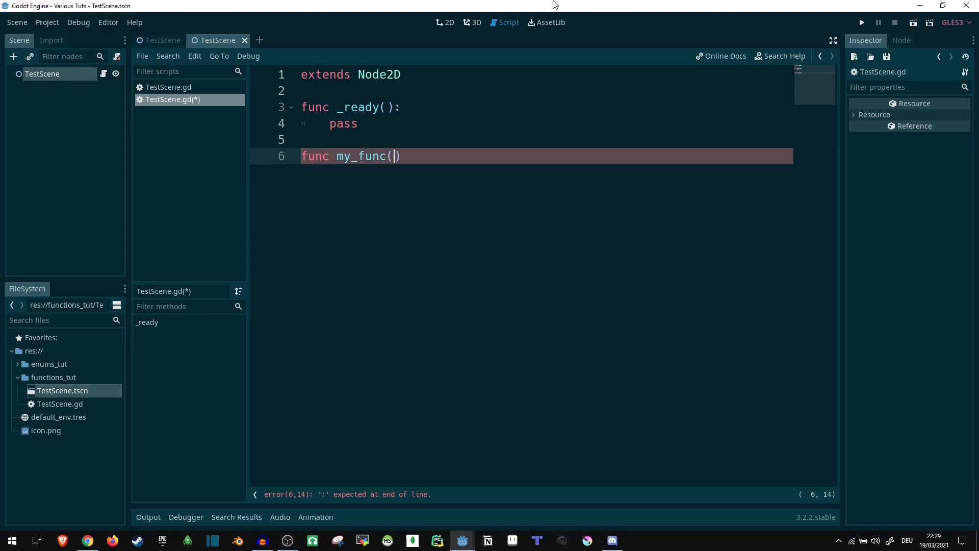
text(:)
text(print("Hell)
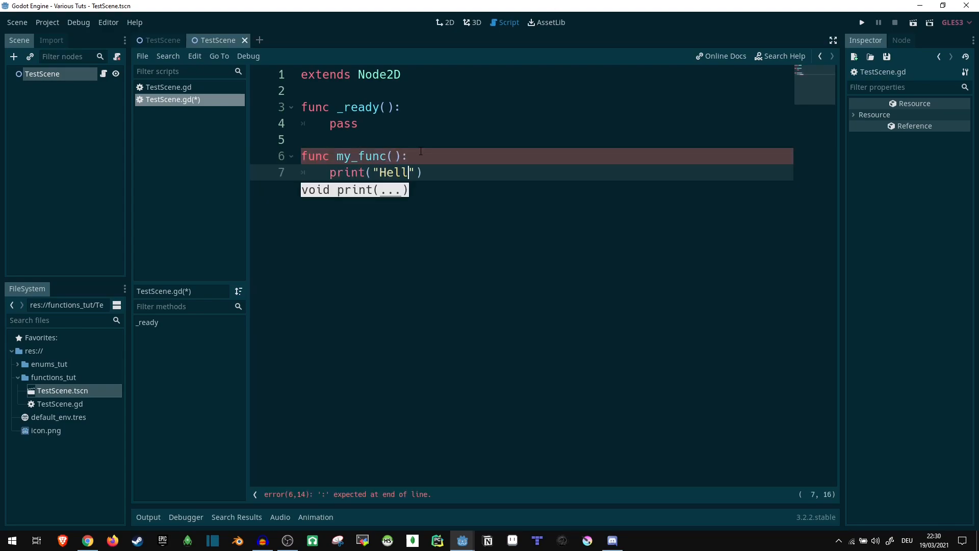
text(o)
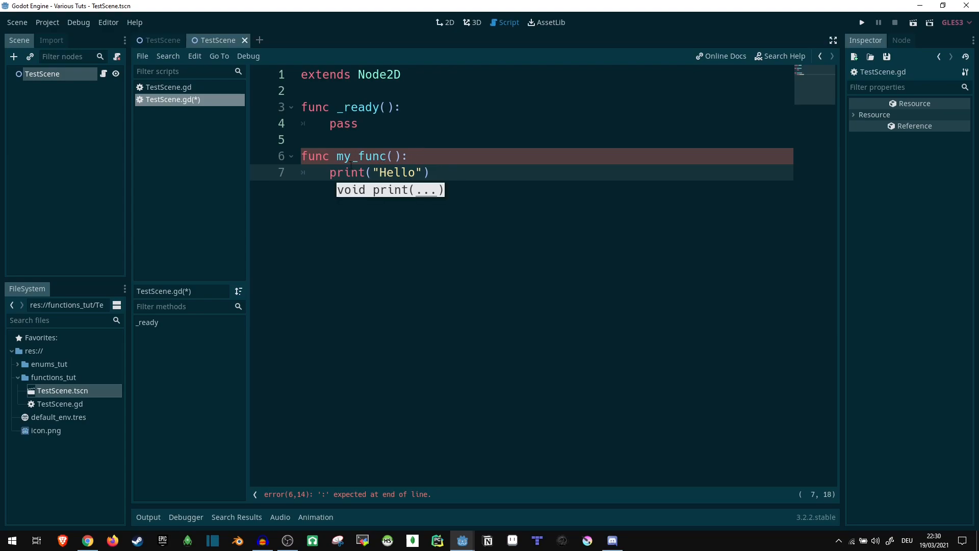
- Replace pass in _ready with a call to my_func()
click(398, 124)
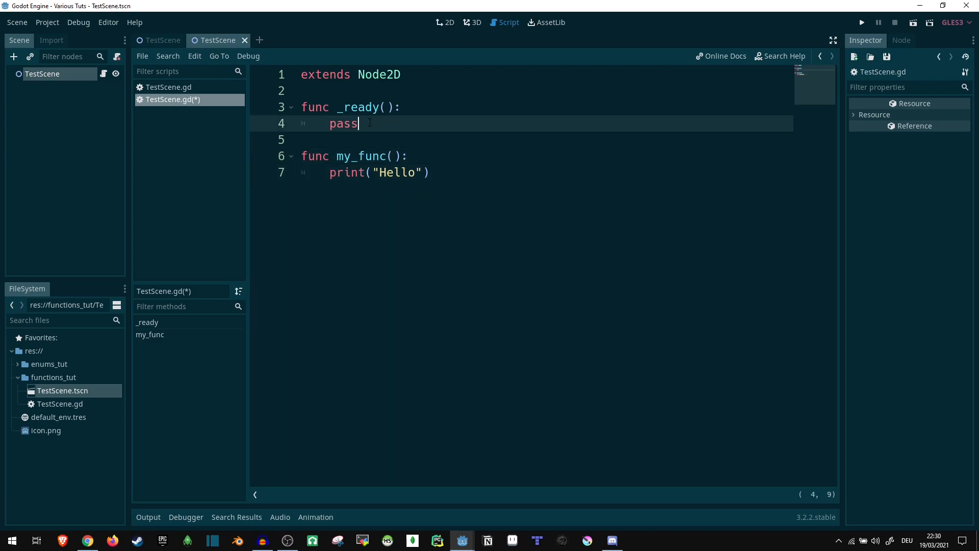
text(my_func()
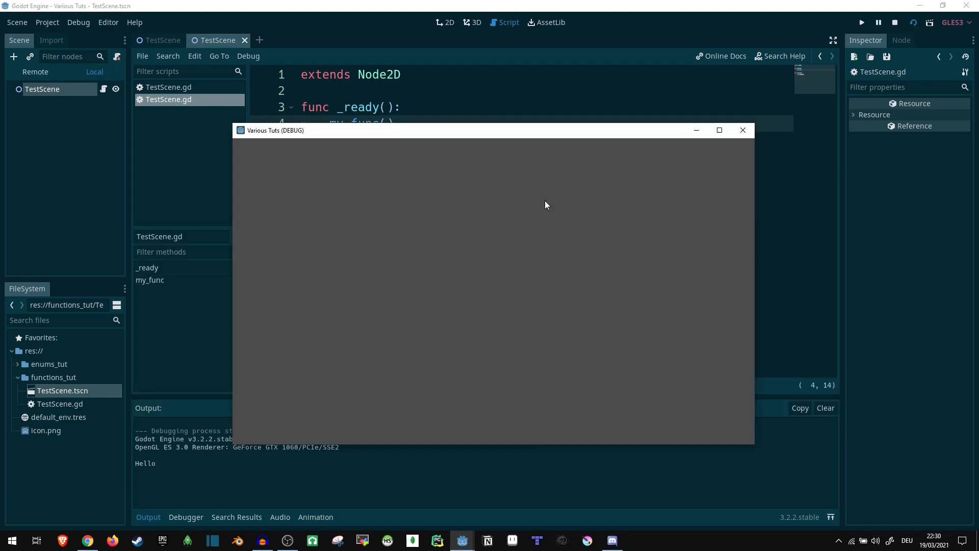
- Close the DEBUG game window and return to my_func's declaration line
click(743, 129)
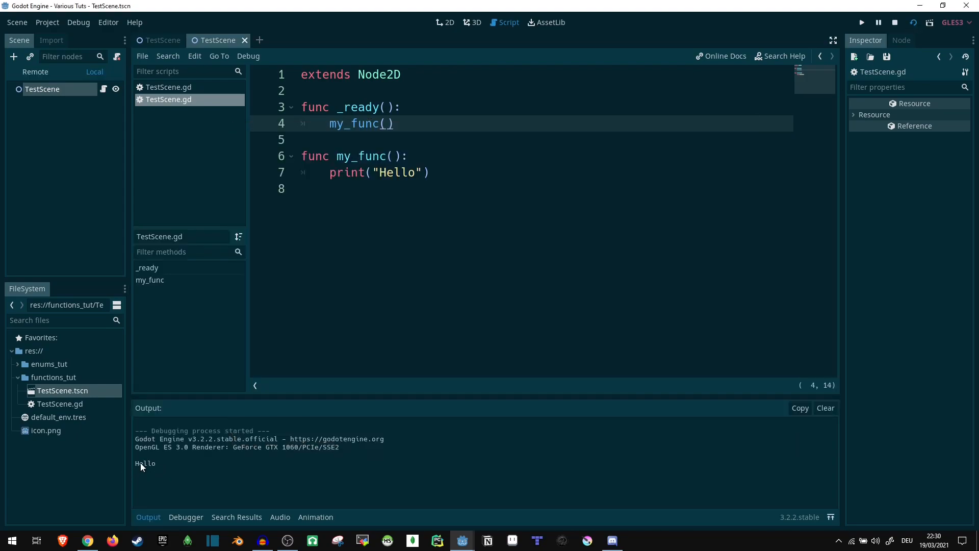
click(894, 21)
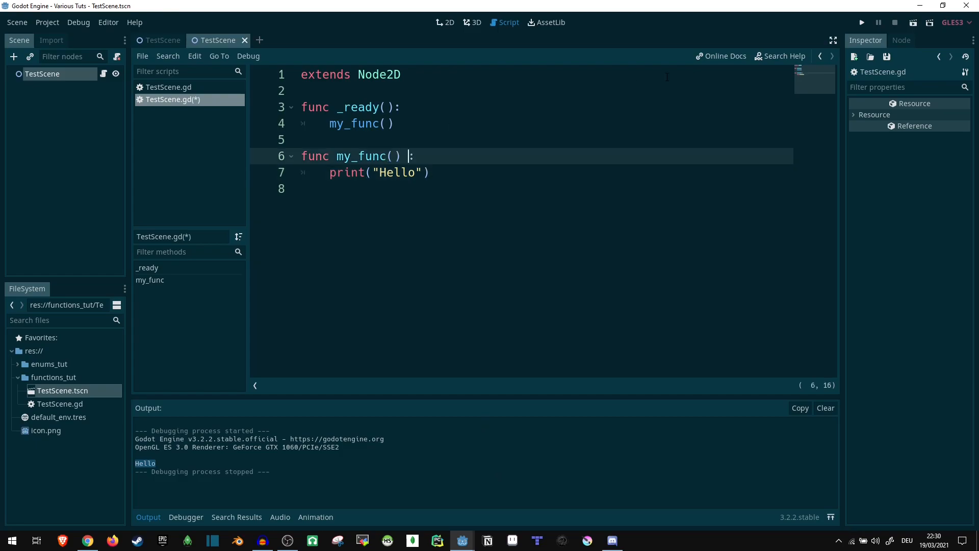
- Give my_func a String return type (after trying void) and return "1"
text(-> void)
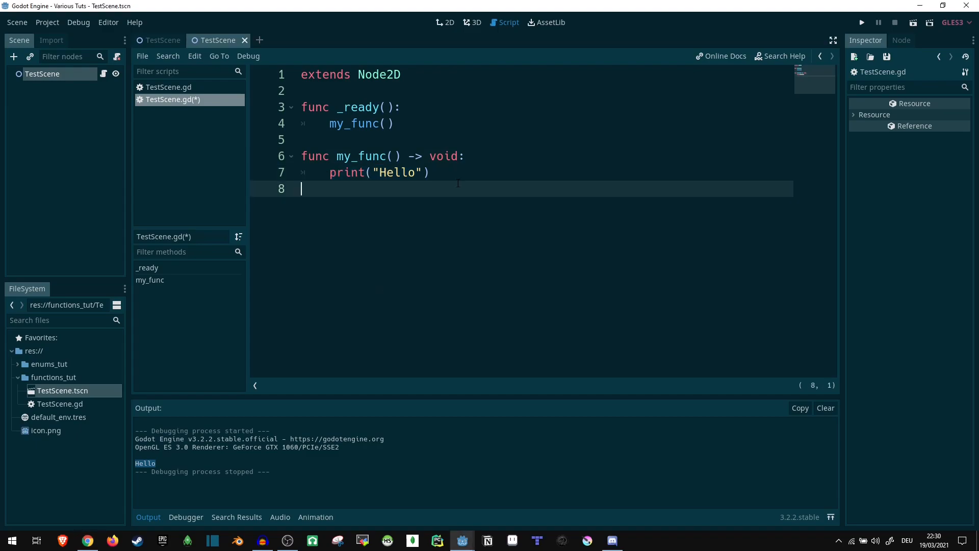
text(r)
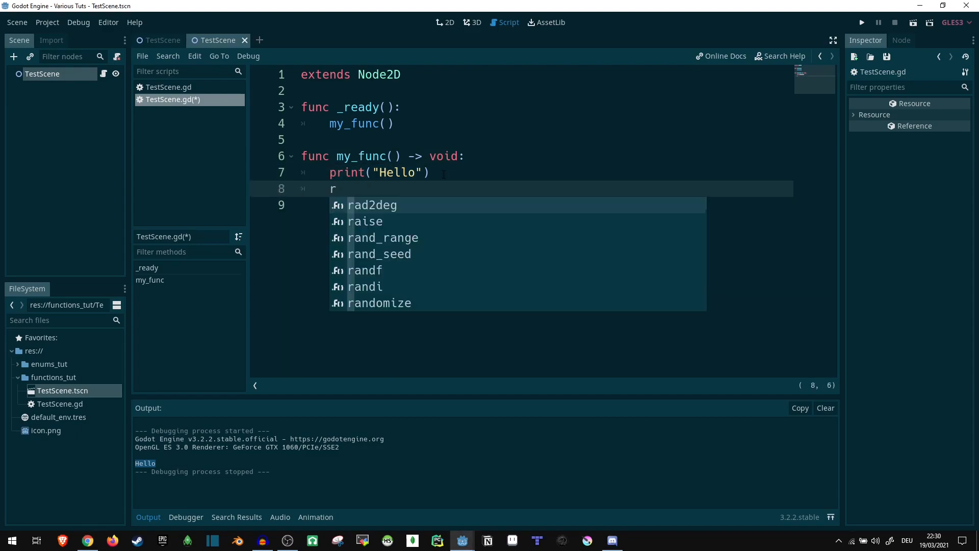
text(eturn 1)
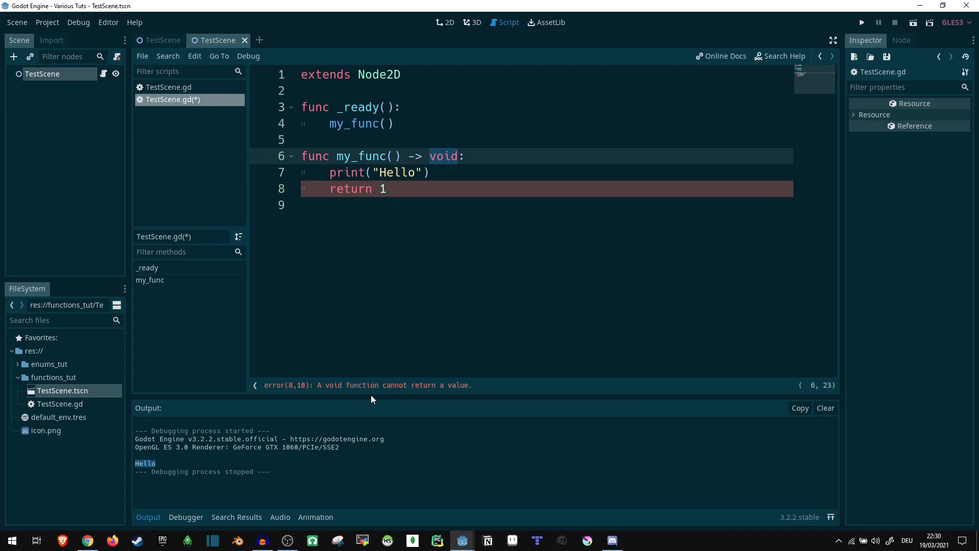
mouse_move(462, 195)
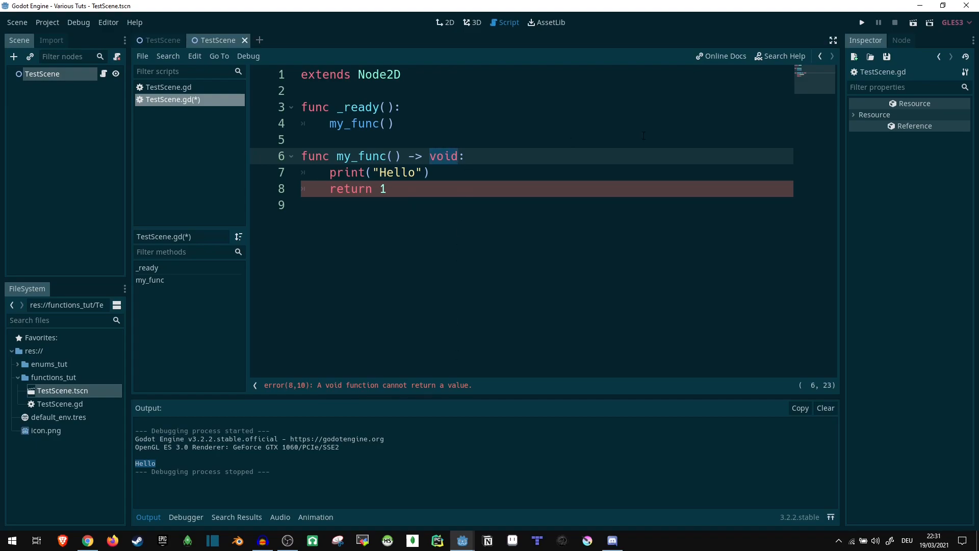
text(string)
click(547, 189)
text("1)
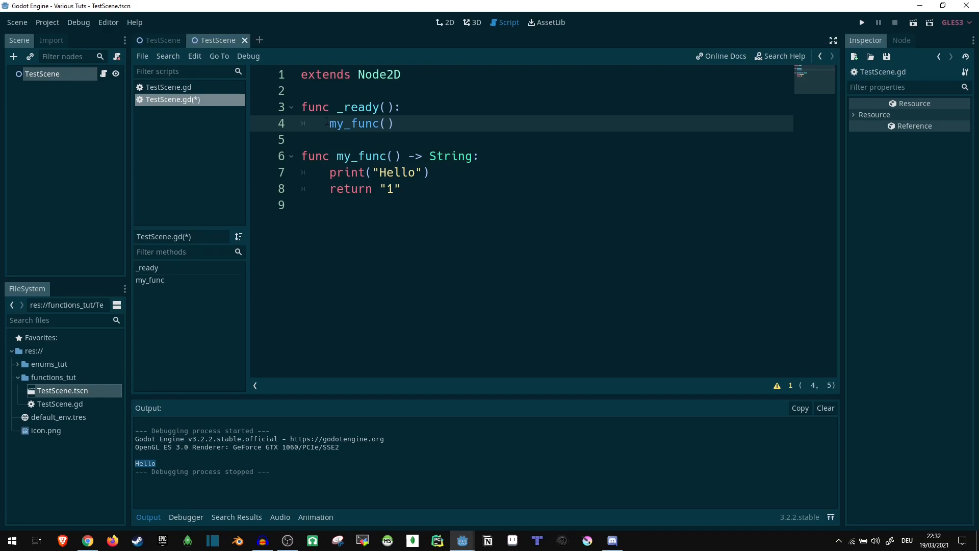
- Store my_func's result in var a and print(a) in _ready so output shows Hello then 1
text(var)
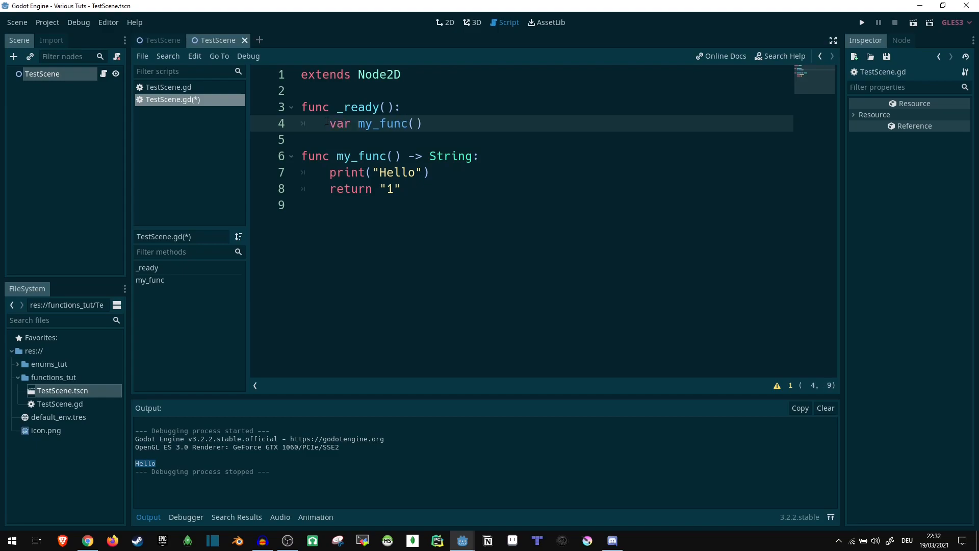
text(a =)
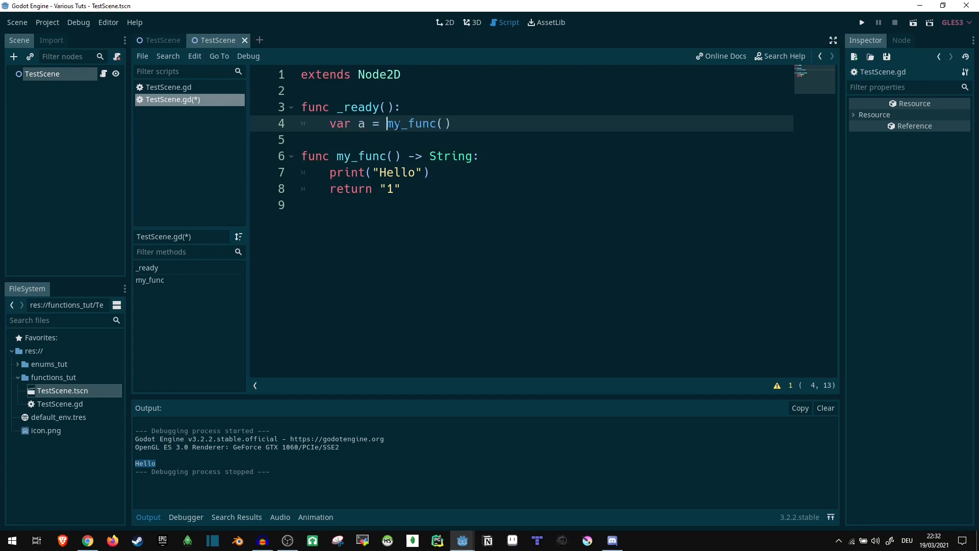
double_click(411, 123)
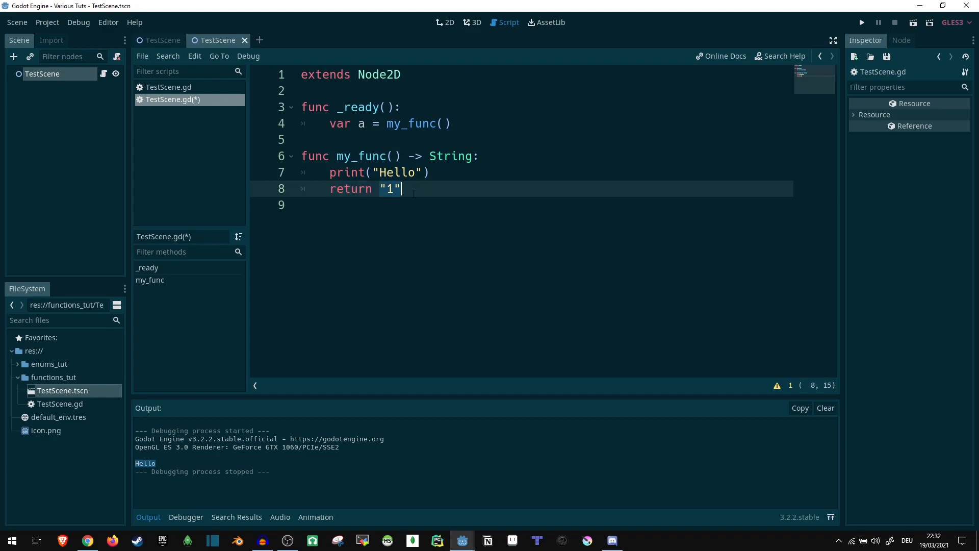
key(enter)
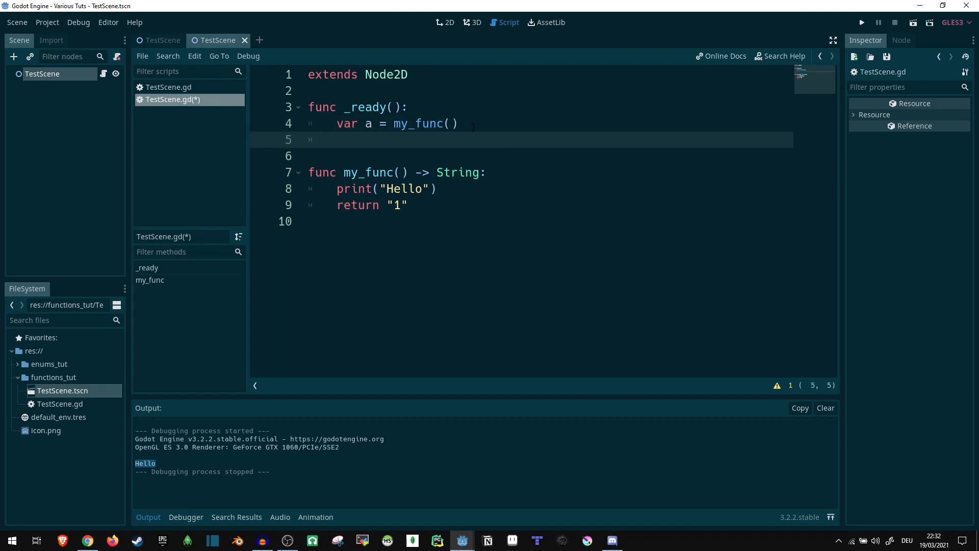
text(print(a)
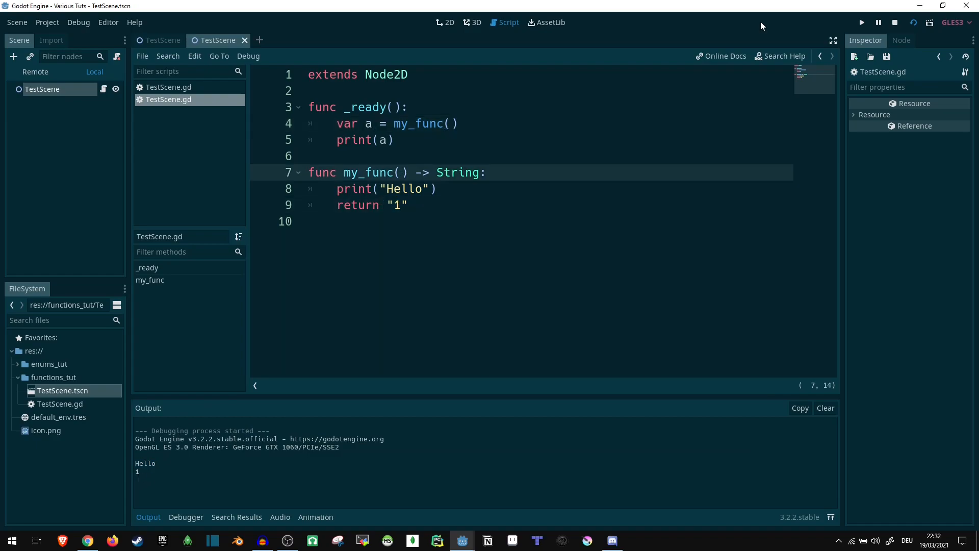
- Add parameters b, c to my_func and call it with 27 and "test", printing b
text(b)
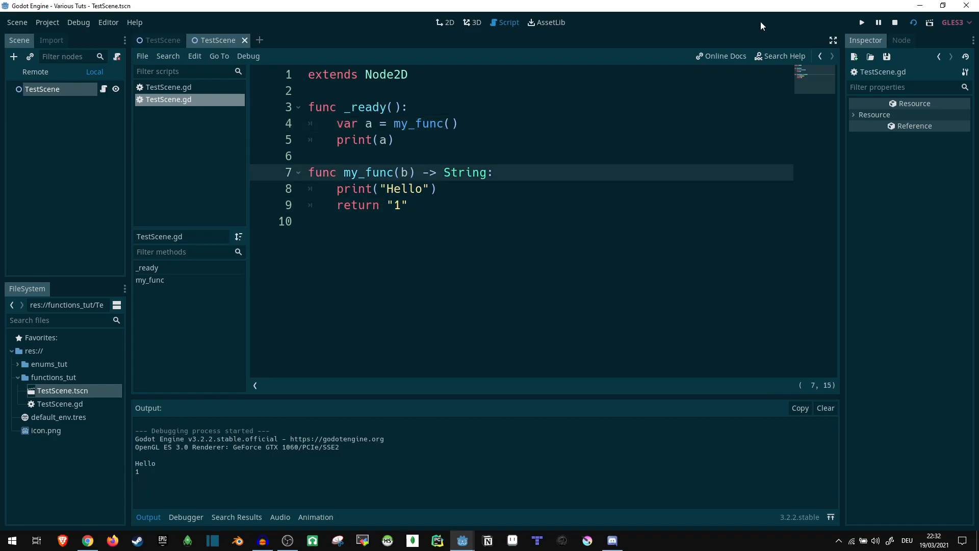
text(, c)
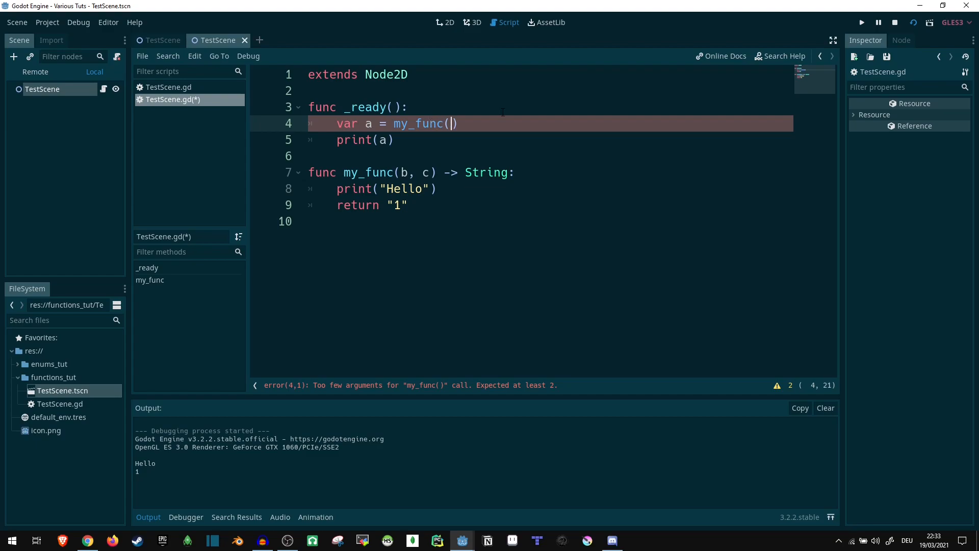
text(27)
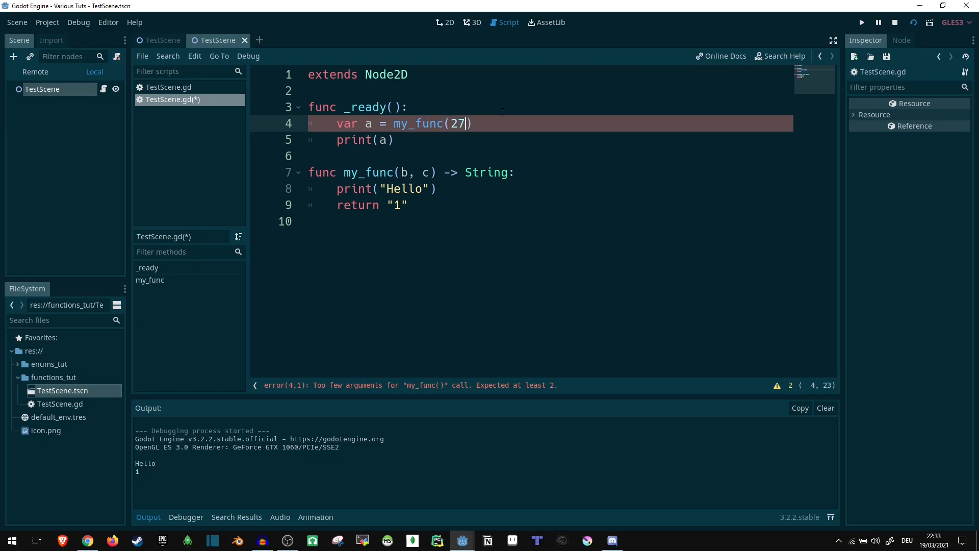
text(, "test")
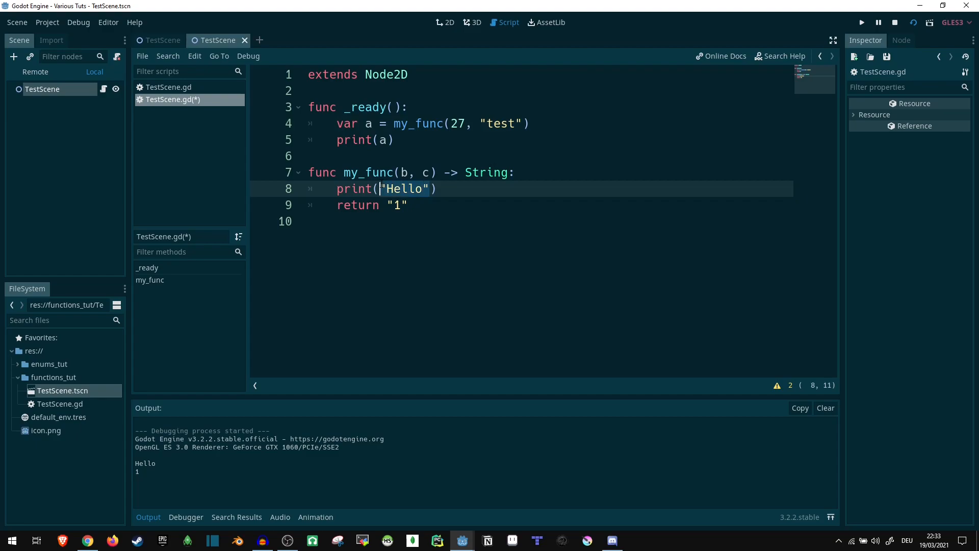
text(b)
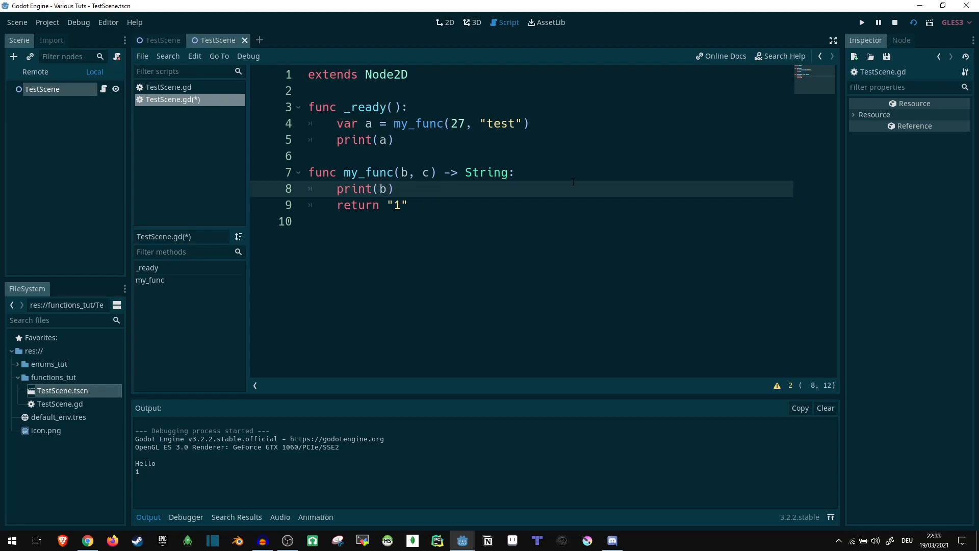
- Print c instead of b and run the scene so it outputs test
double_click(403, 172)
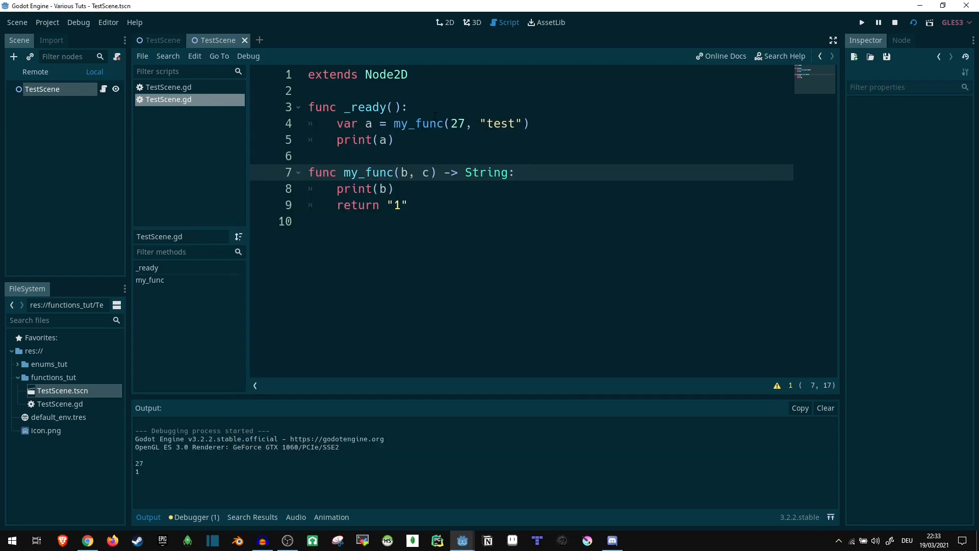
text(c)
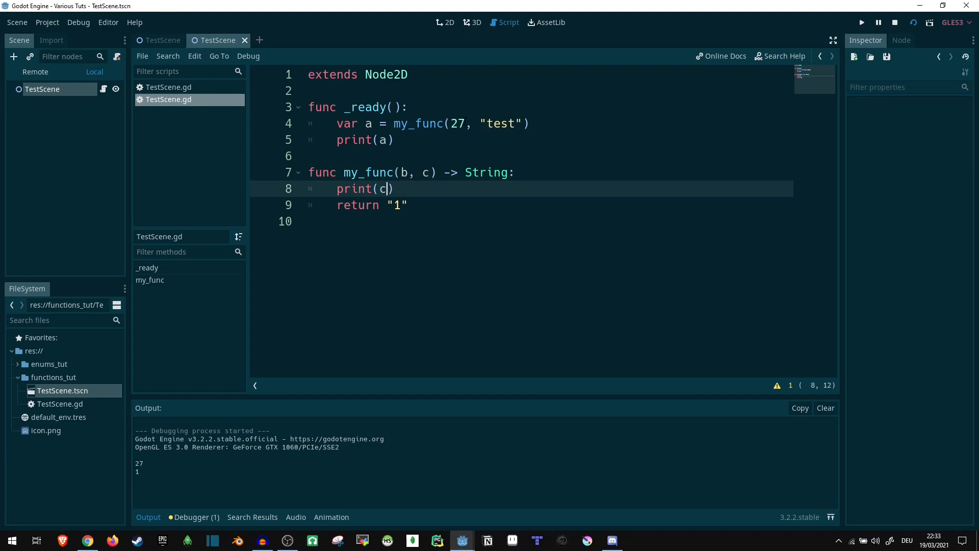
click(860, 21)
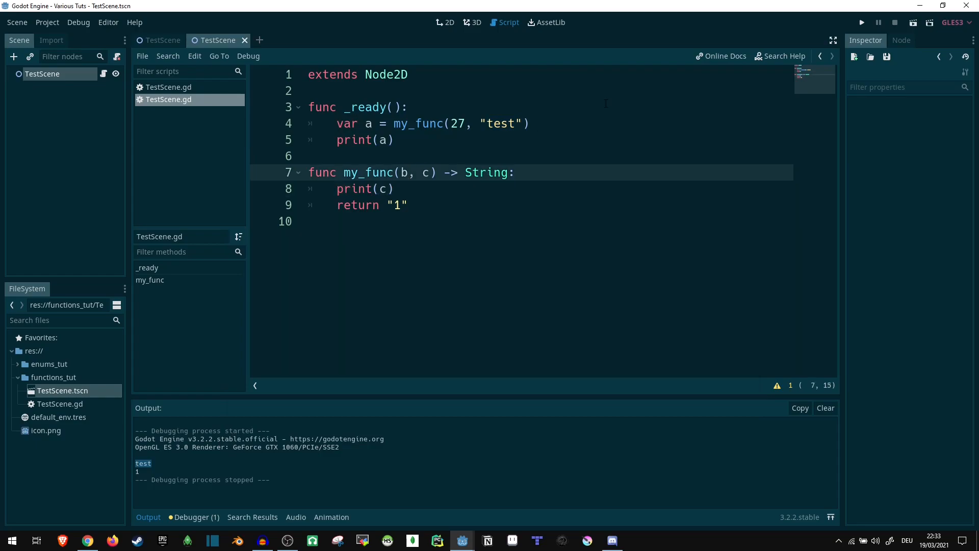
click(407, 172)
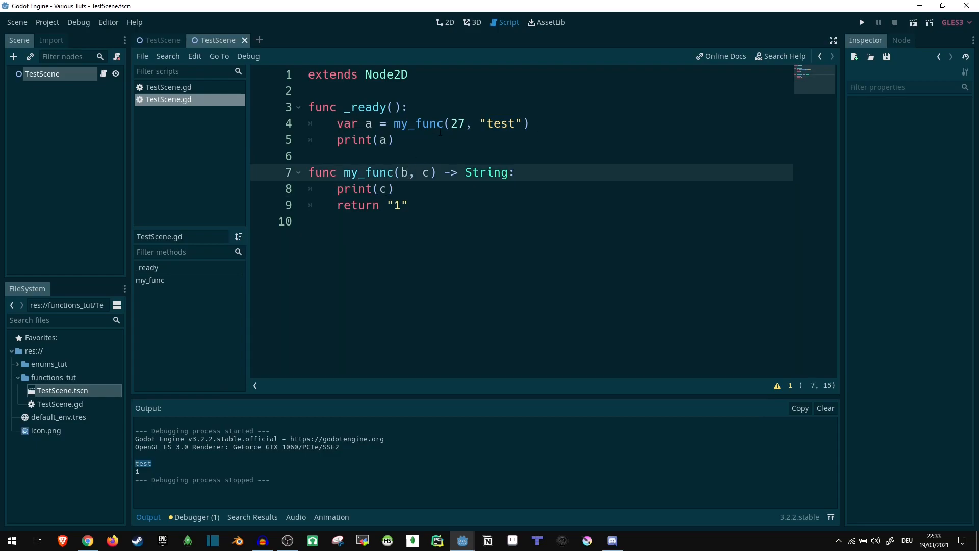
- Type-hint both b and c as String in my_func's signature
text(:)
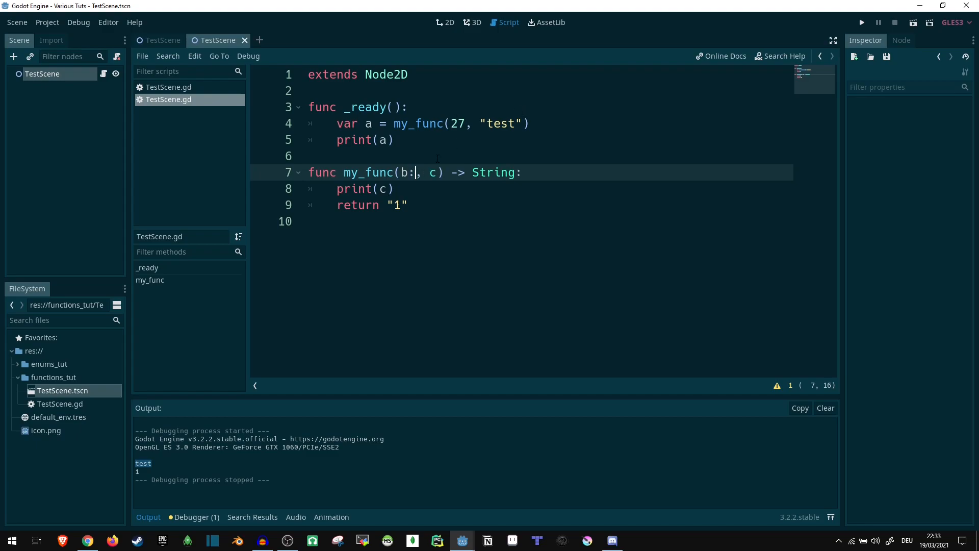
text(String)
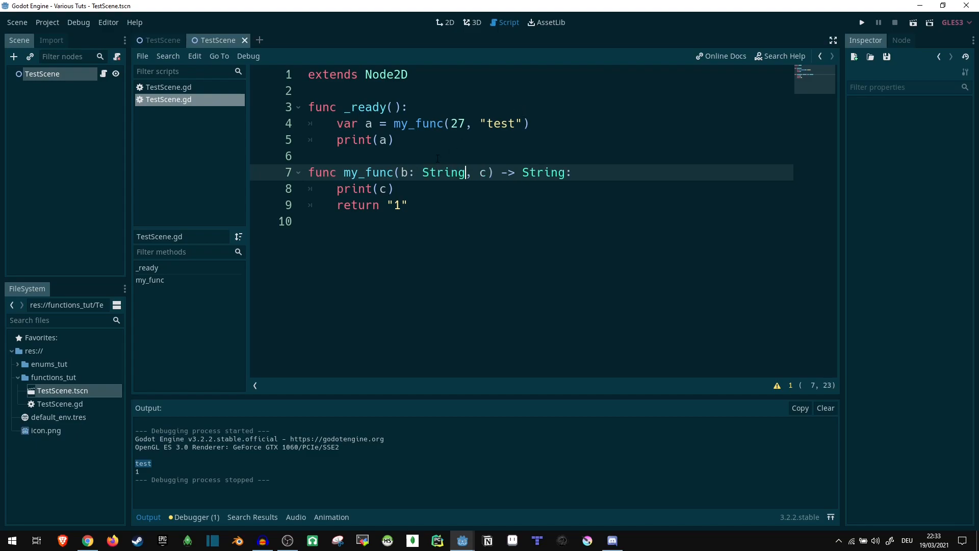
text(: S)
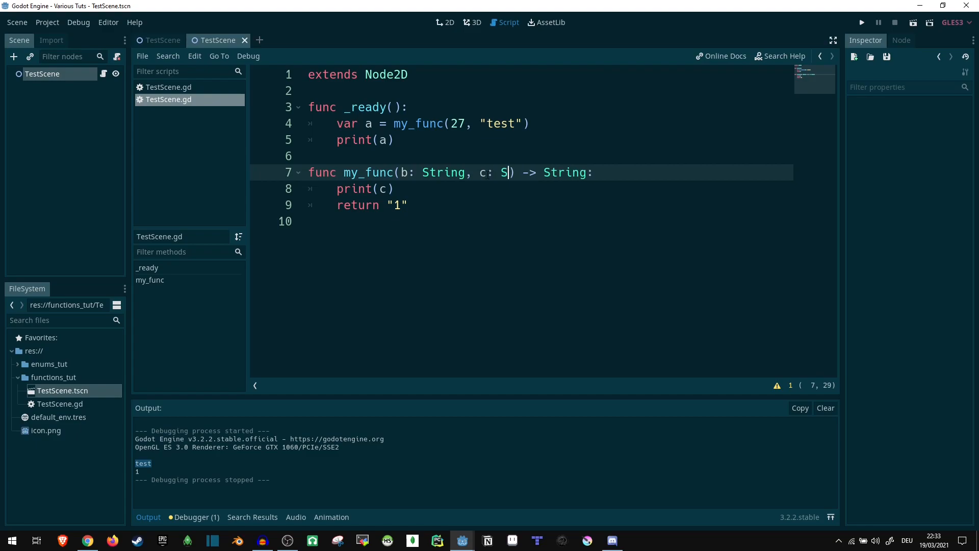
text(tring)
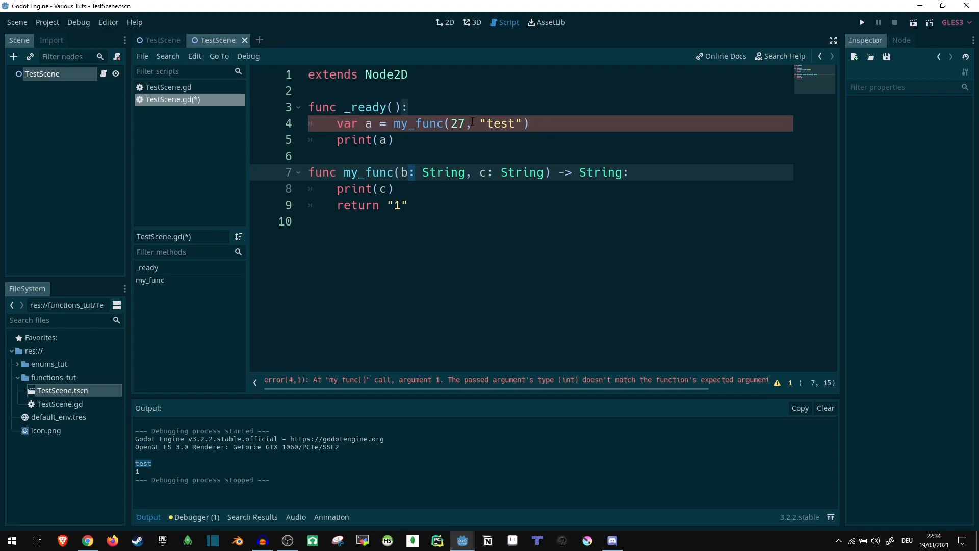
mouse_move(468, 384)
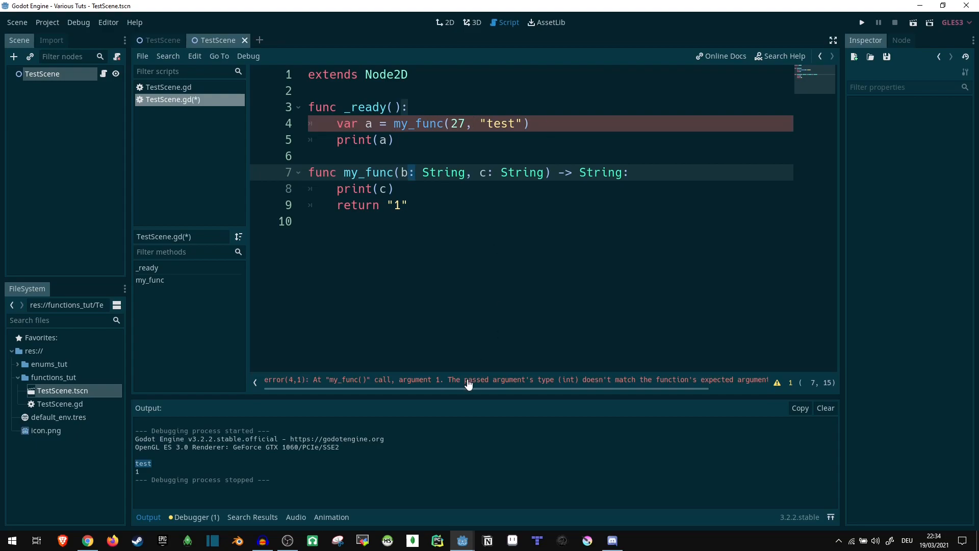
mouse_move(580, 388)
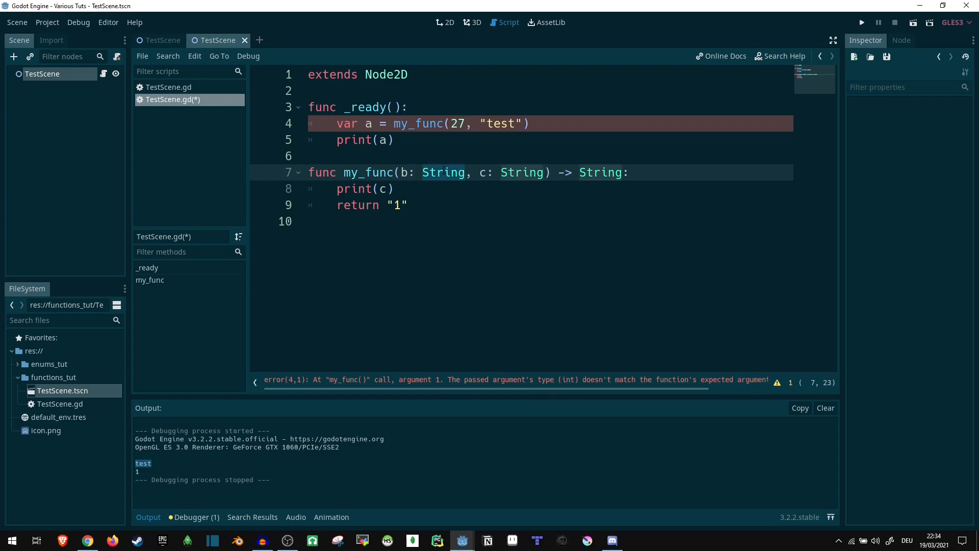
- Change b's type hint to int, then select it for removal
click(465, 124)
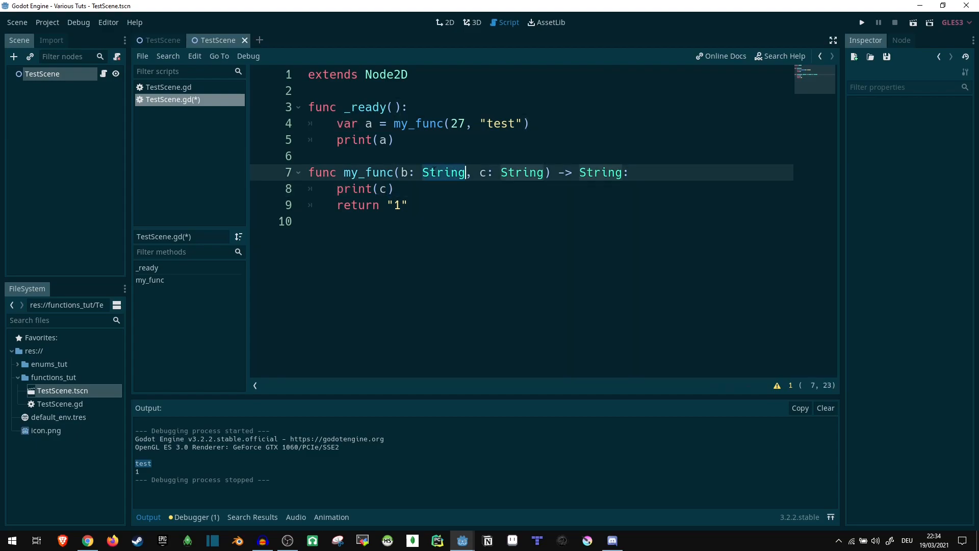
text(int)
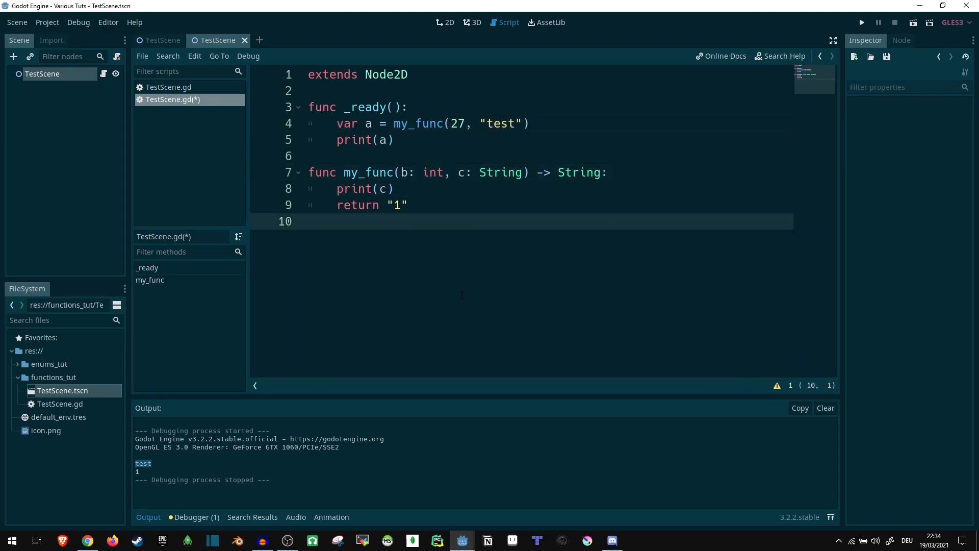
double_click(433, 172)
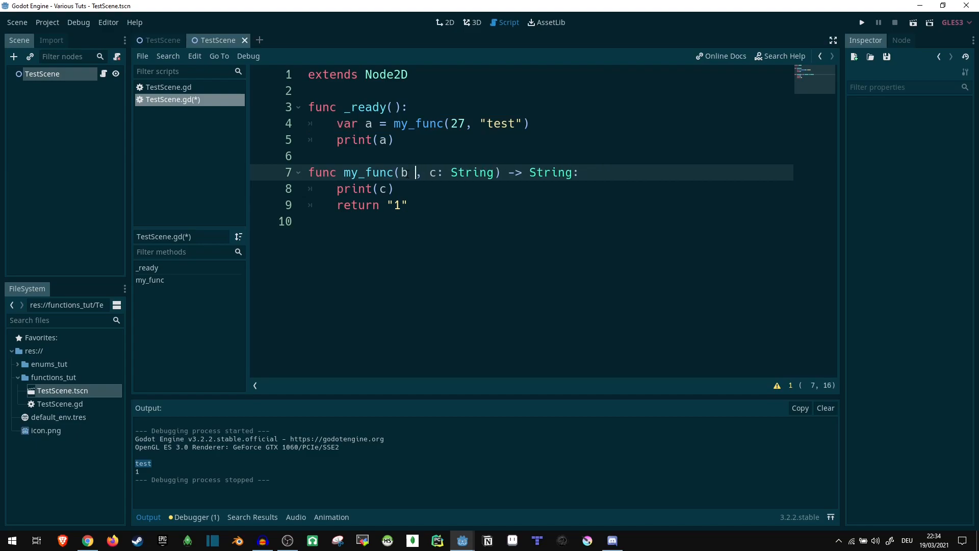
- Give defaults b=11 and c="cookie" and remove the call's arguments
text(=11)
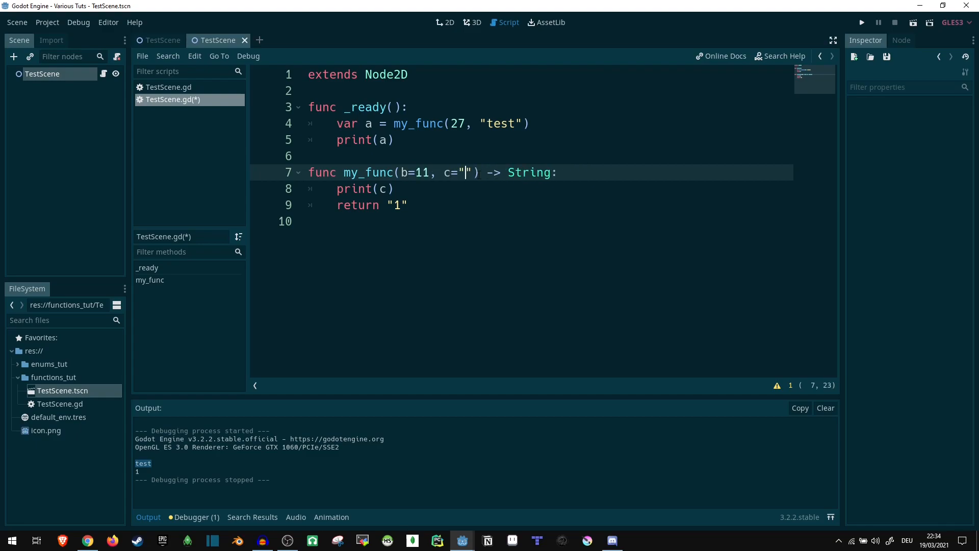
text(cookie)
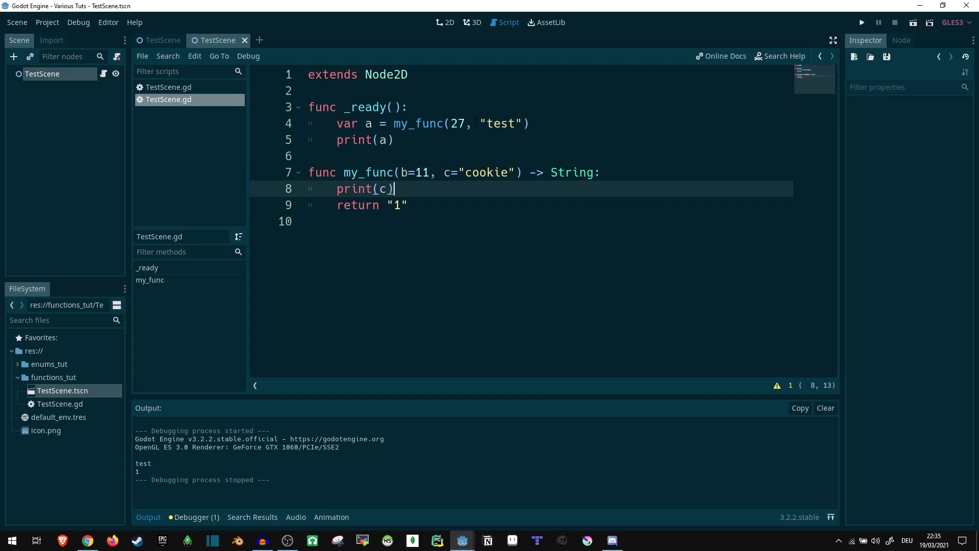
drag(451, 123, 528, 123)
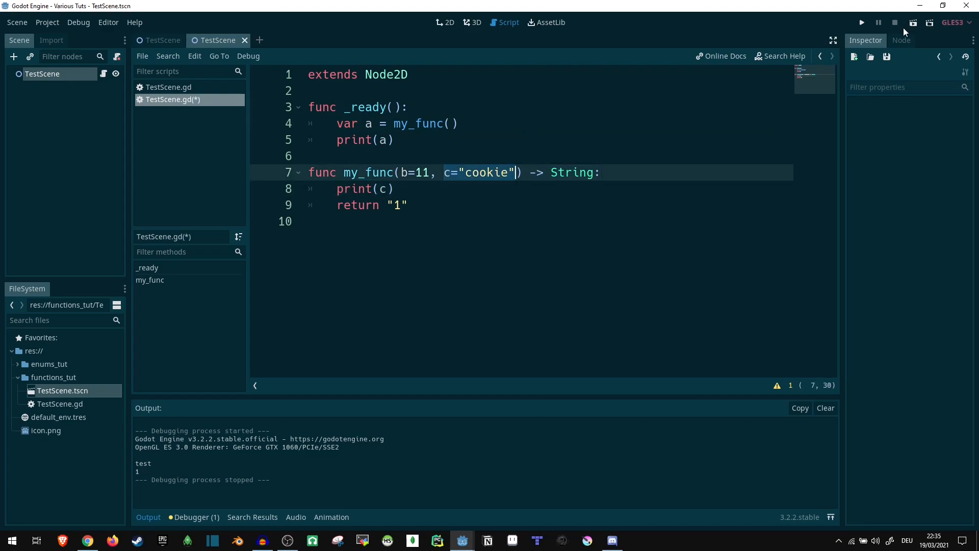
- Run the scene to print cookie, close the game window, return to the call
click(861, 22)
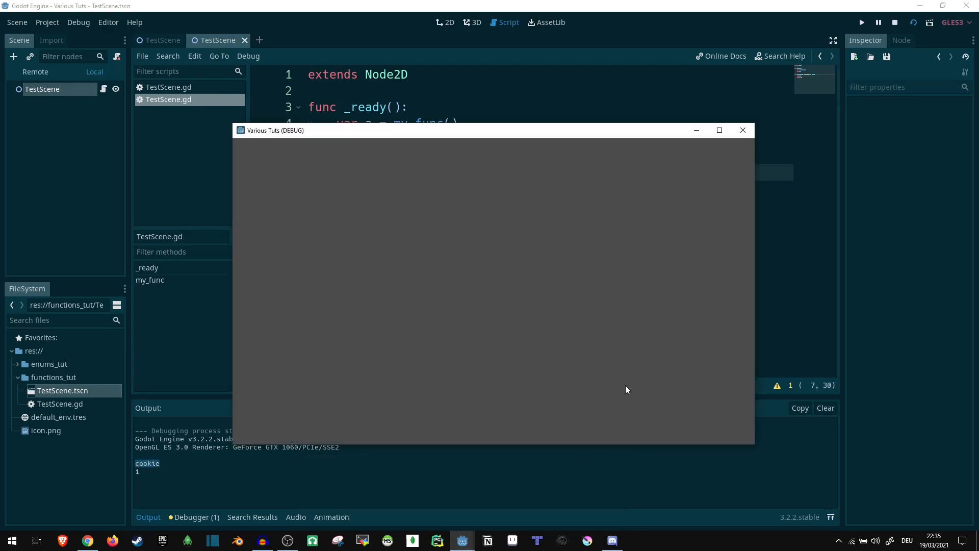
click(743, 130)
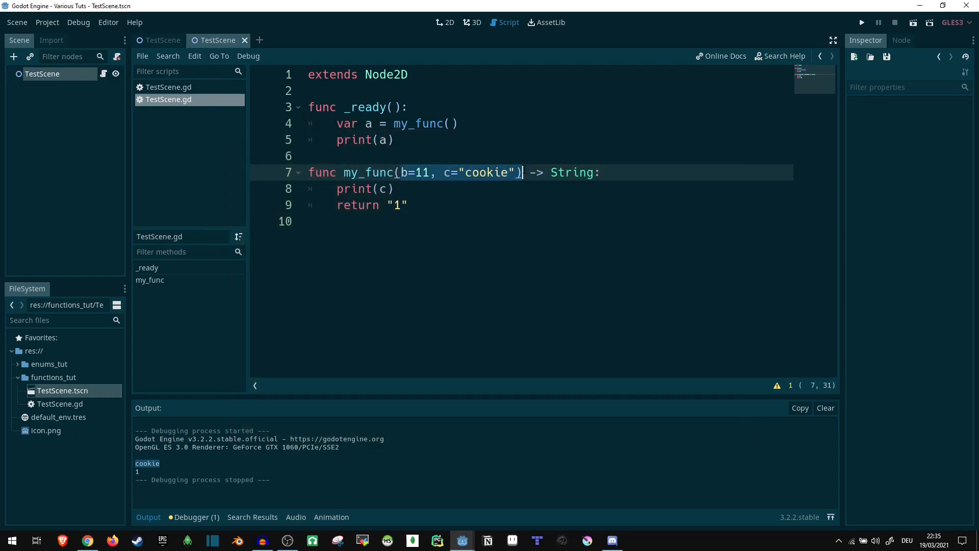
click(415, 173)
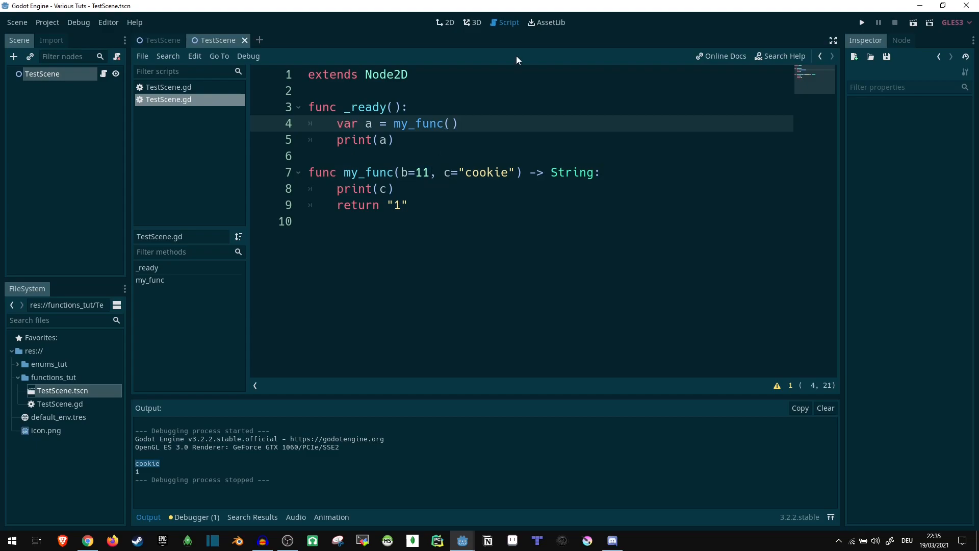
- Pass "aa", "bb" to my_func and select b's default to retype it as int
text("aa",)
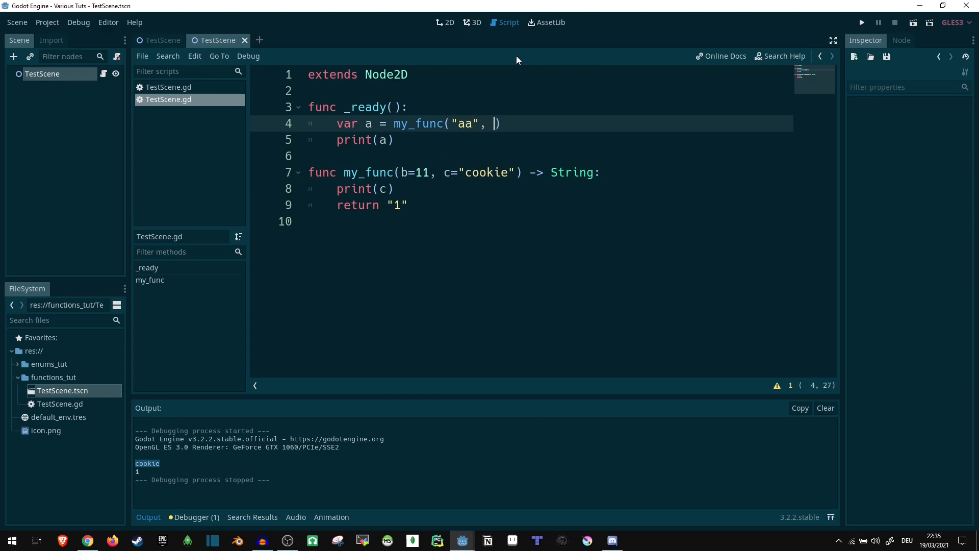
text("bb")
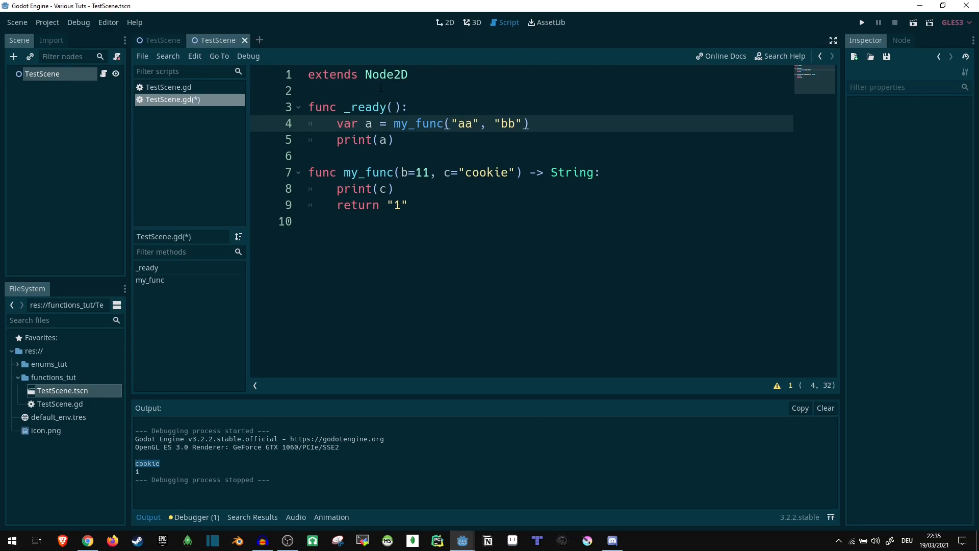
double_click(422, 172)
text(: int)
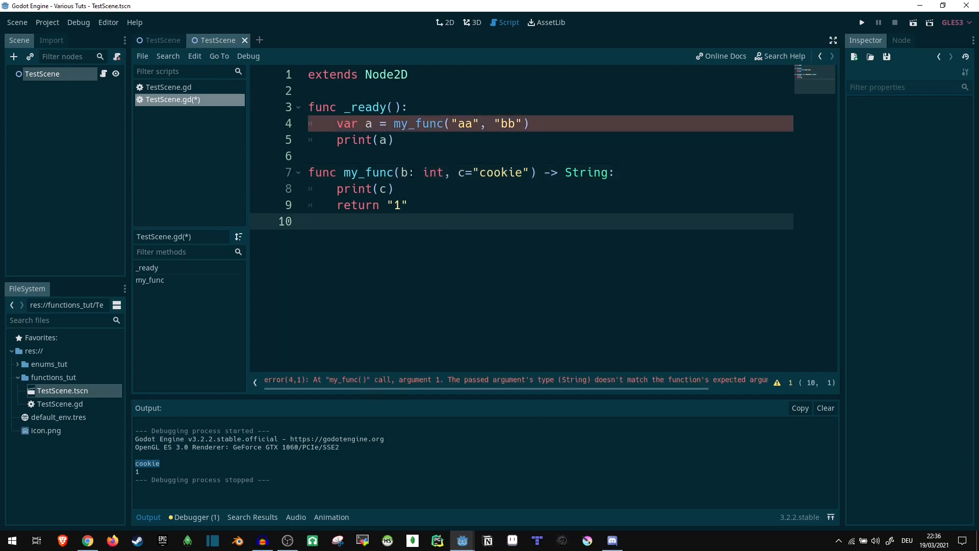
- Change b's signature to b:=11 and inspect the remaining string-argument error in the status bar
text(:)
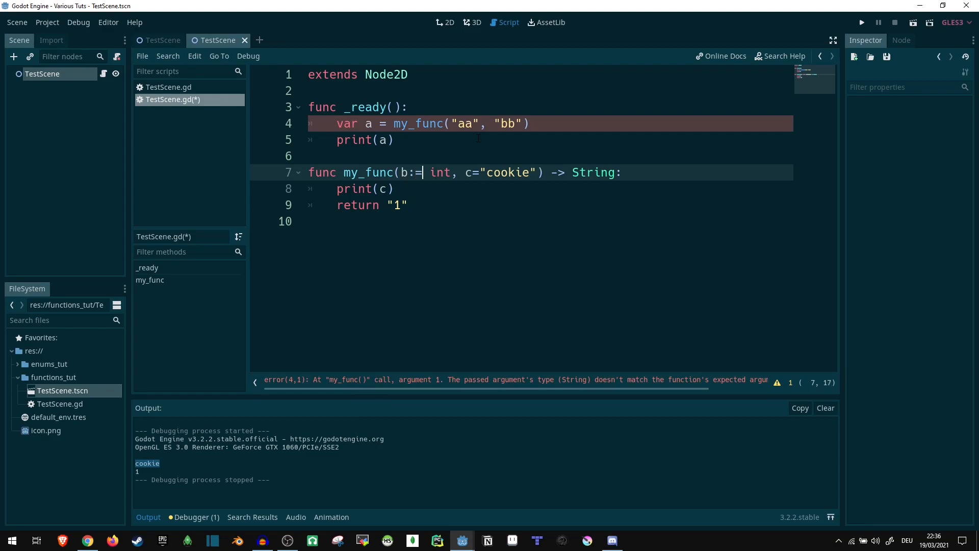
key(BackSpace)
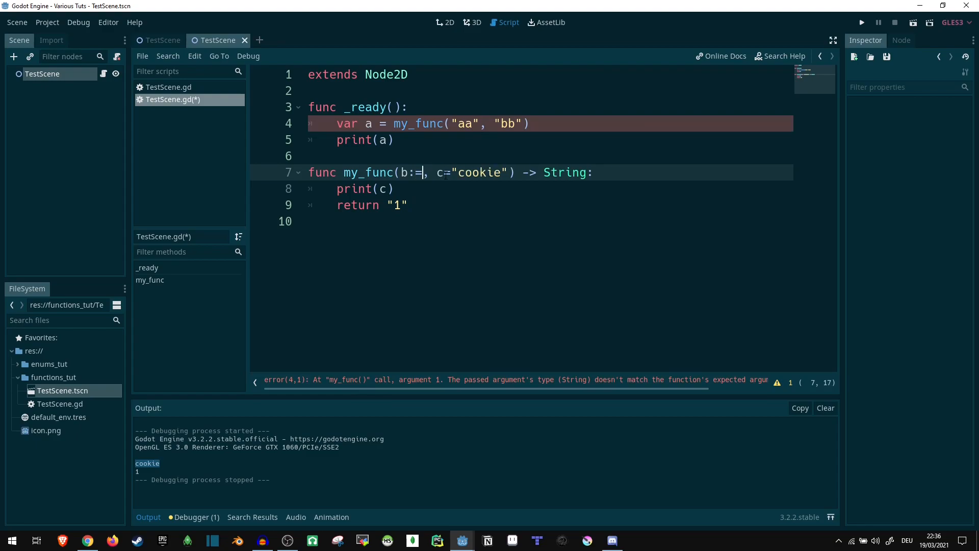
text(11)
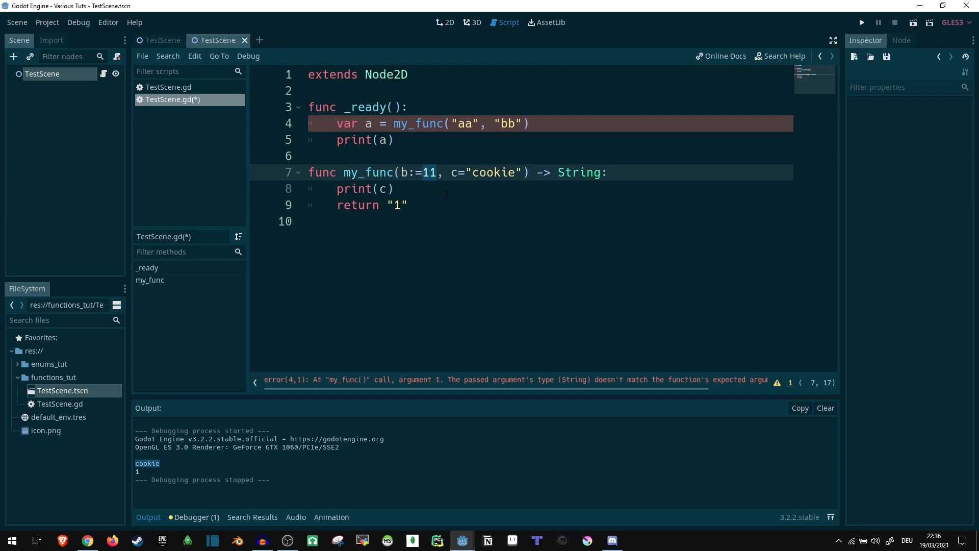
click(458, 123)
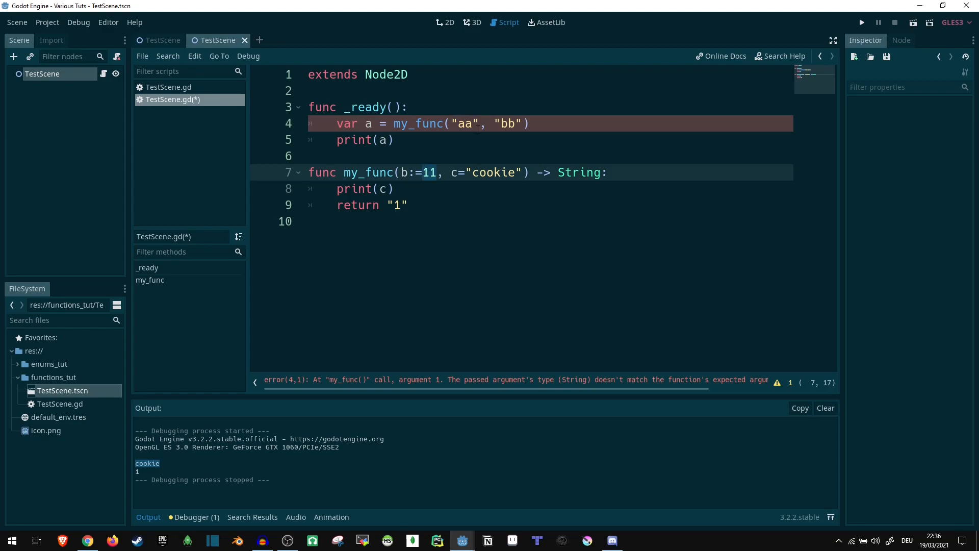
mouse_move(526, 386)
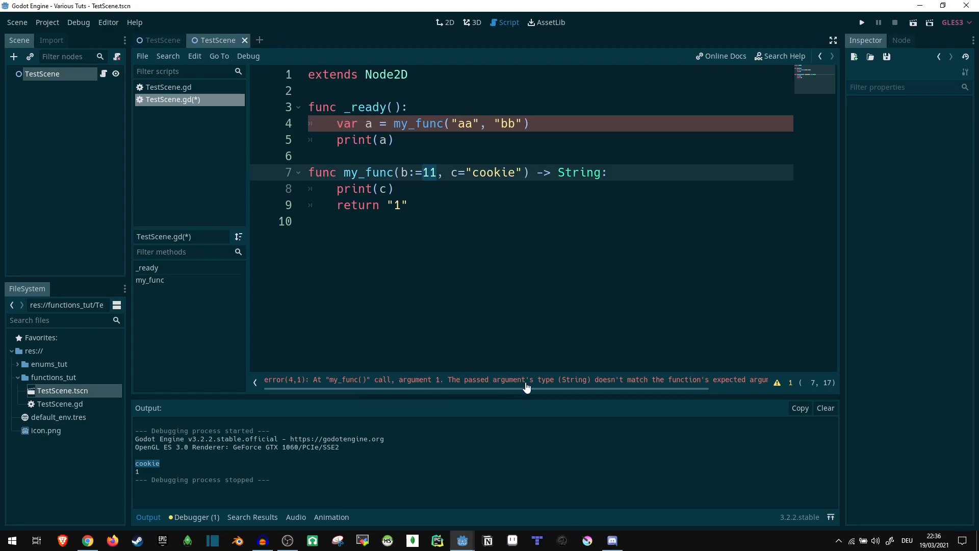
drag(528, 388, 649, 387)
text(1)
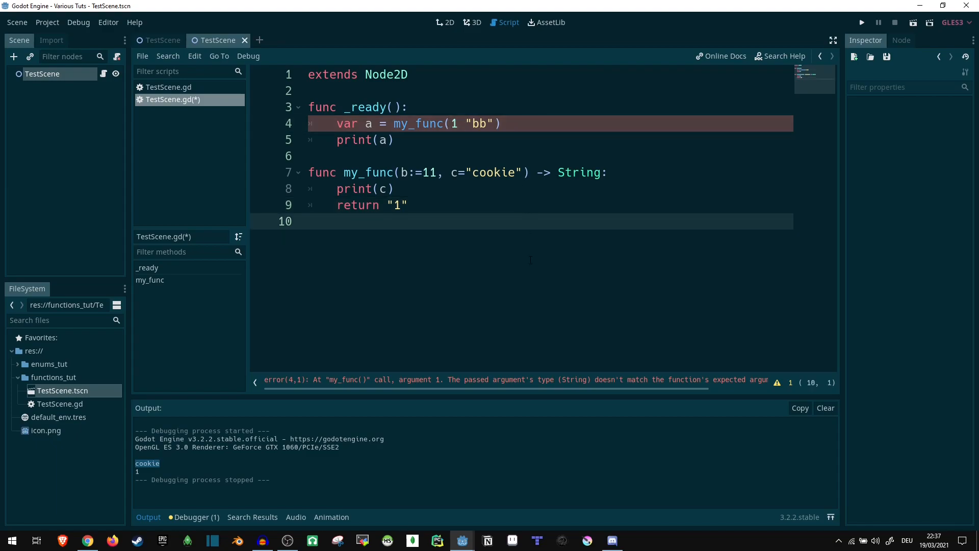
- Add the comma so the call reads my_func(1, "bb"), clearing the mismatch error
text(,)
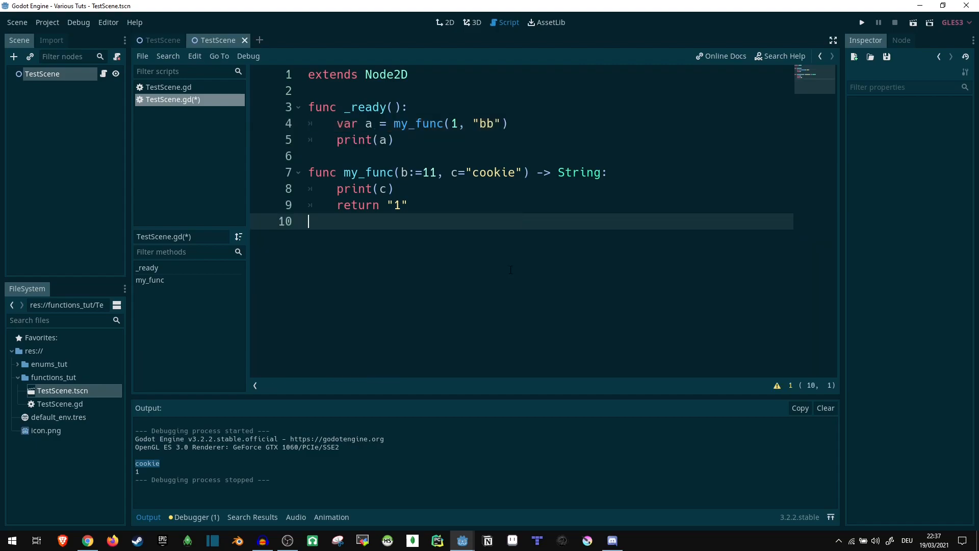